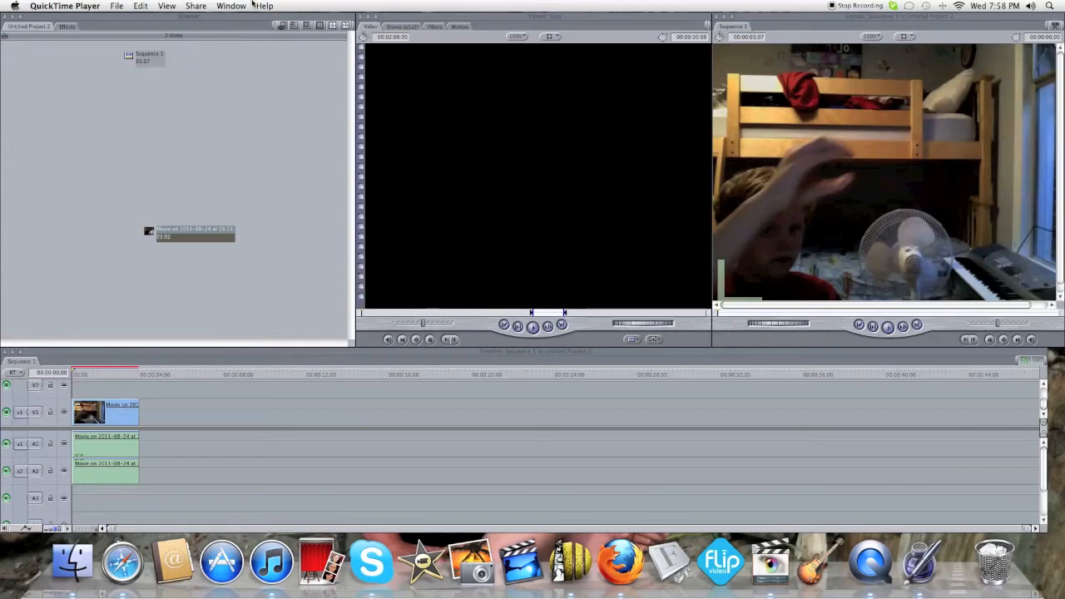
Load the webcam clip in the Viewer and generate a Text clip showing SAMPLE TEXT.
click(339, 6)
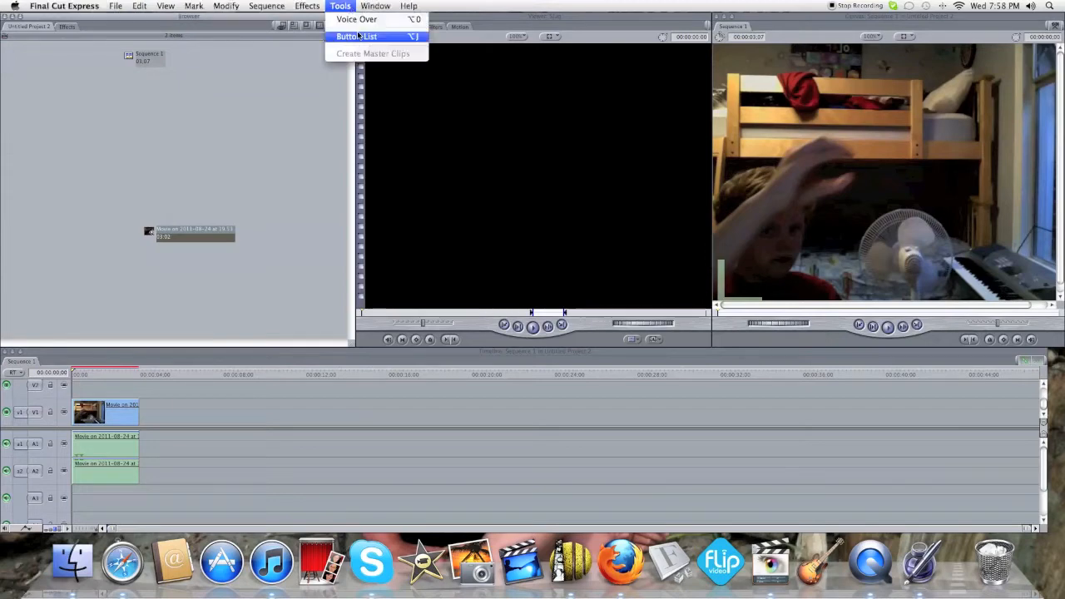
click(376, 6)
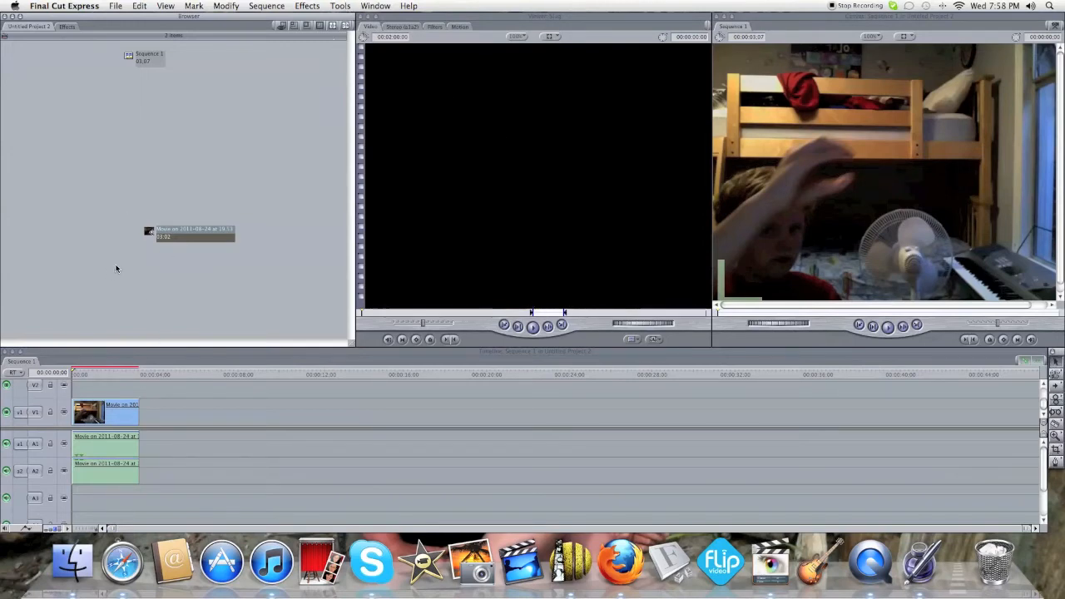
double_click(104, 412)
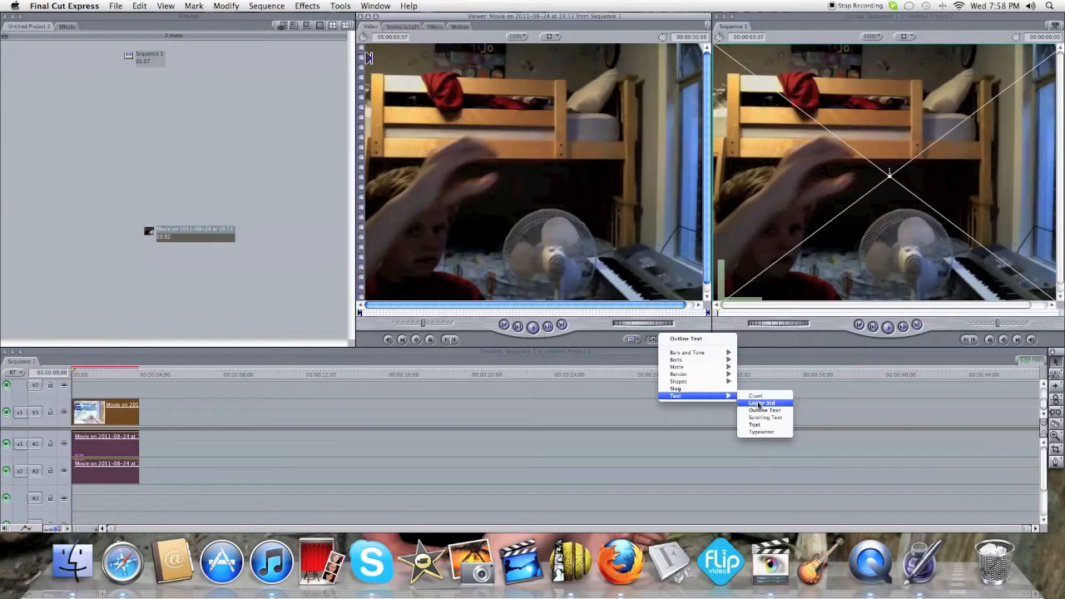
mouse_move(764, 417)
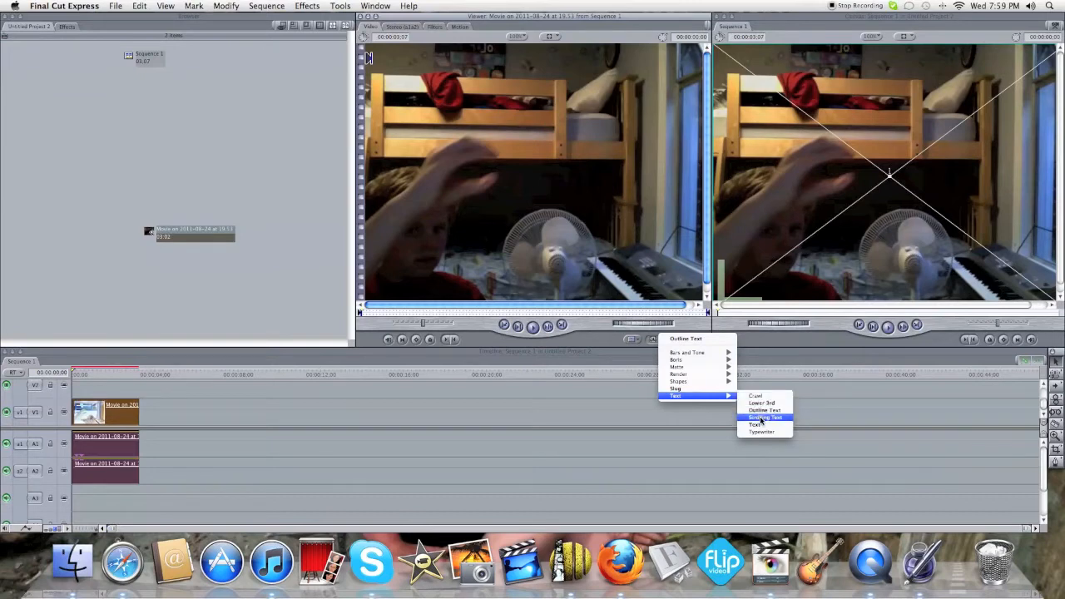
click(755, 424)
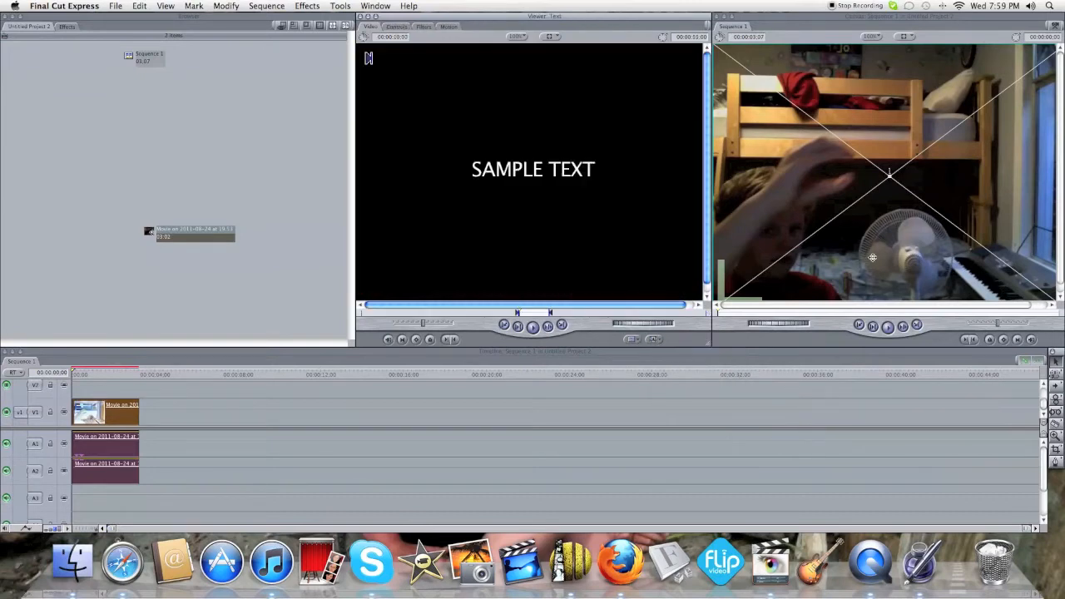
Replace the placeholder with the text 'I'm epic' in the Controls settings.
click(423, 25)
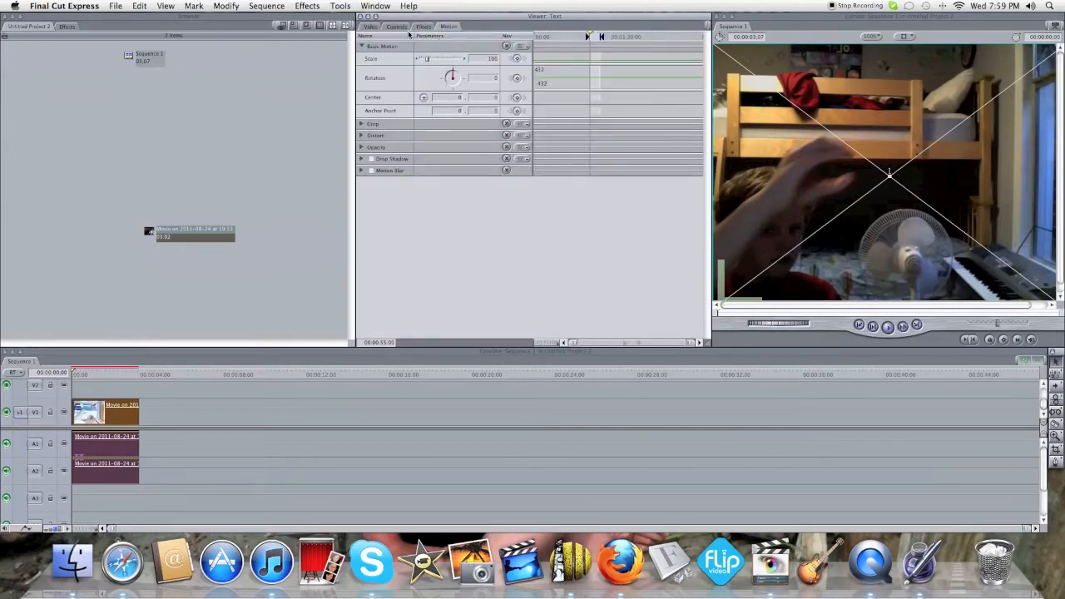
click(397, 26)
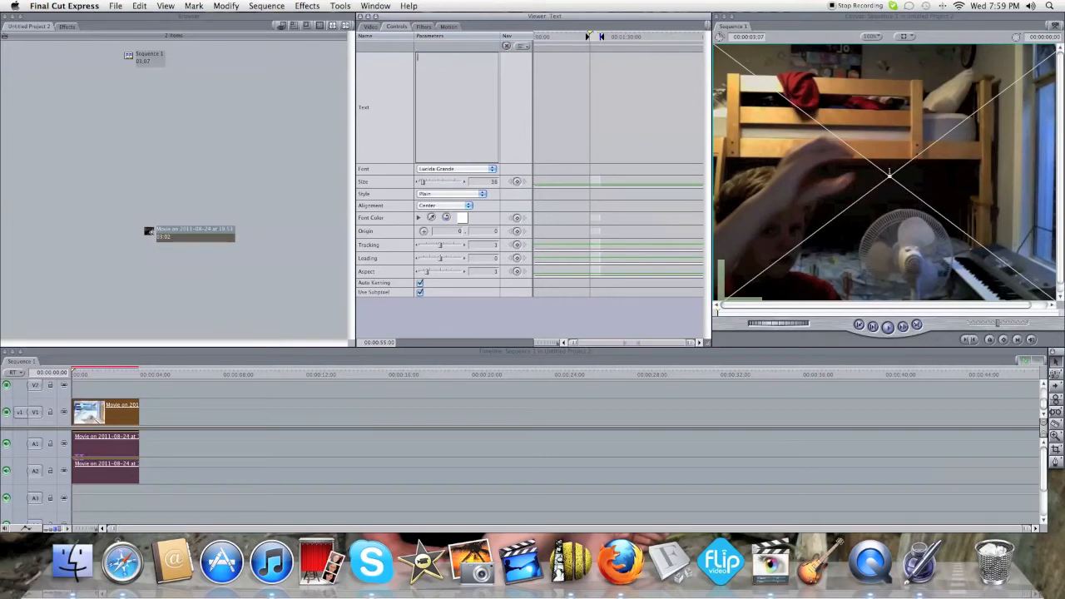
text(I'm ep)
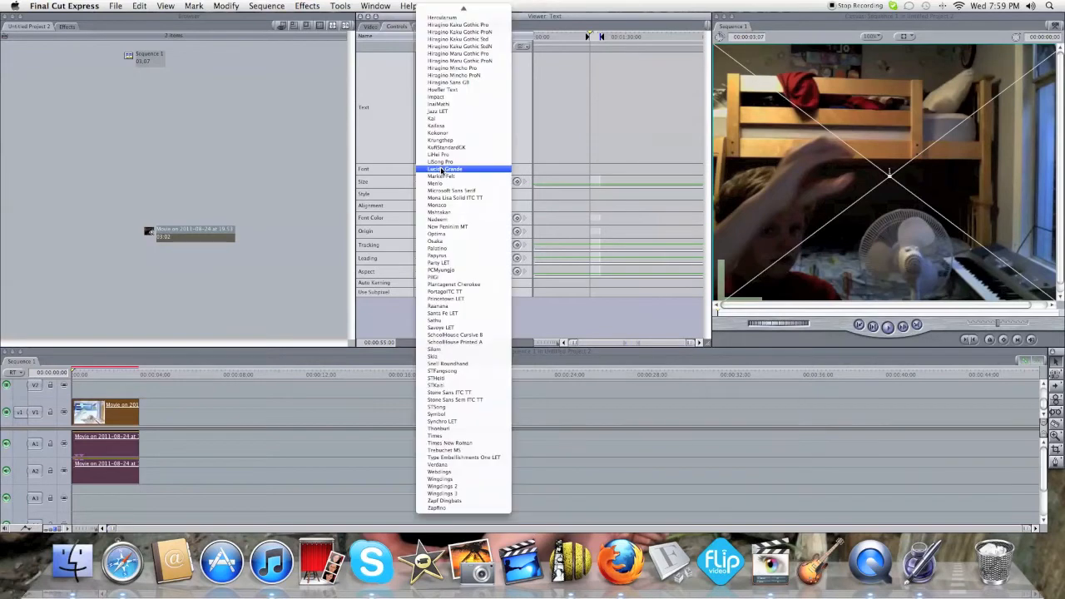
Style the text with a Menlo font, Plain style, Center alignment and Purple colour.
click(444, 169)
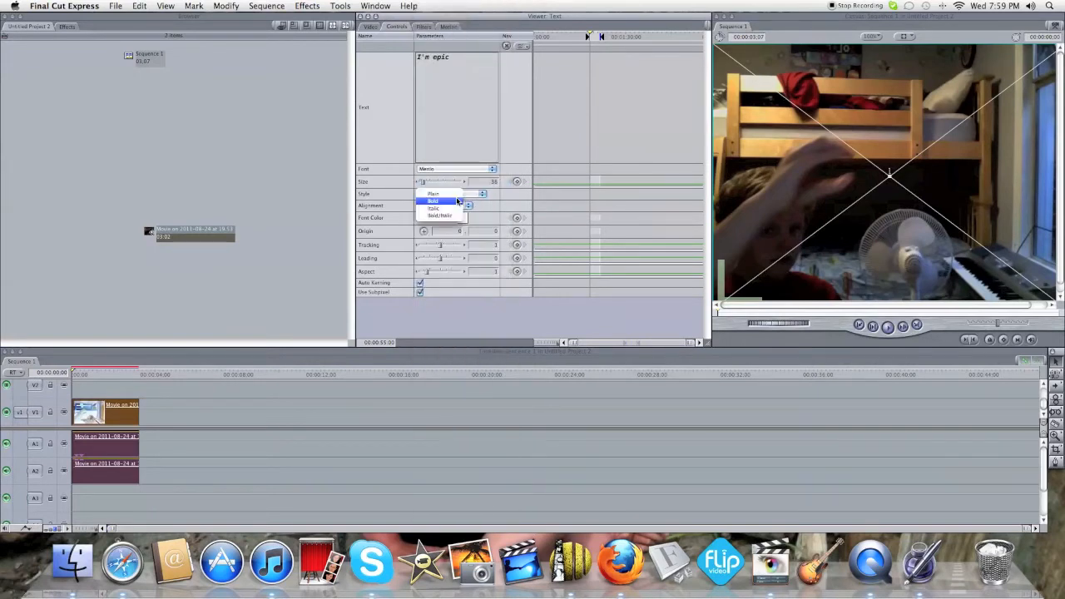
click(434, 194)
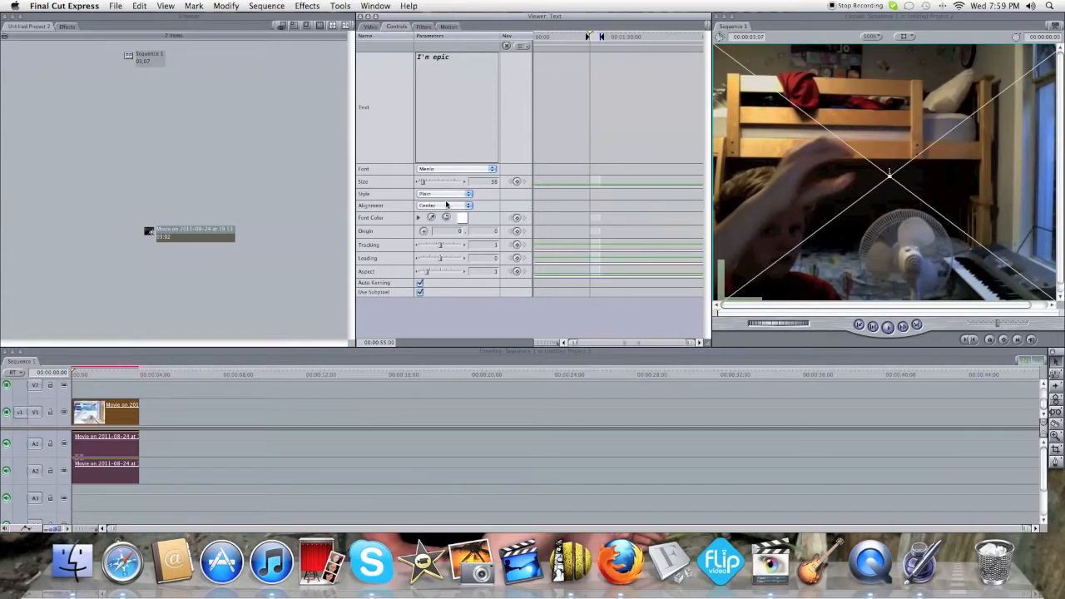
click(456, 205)
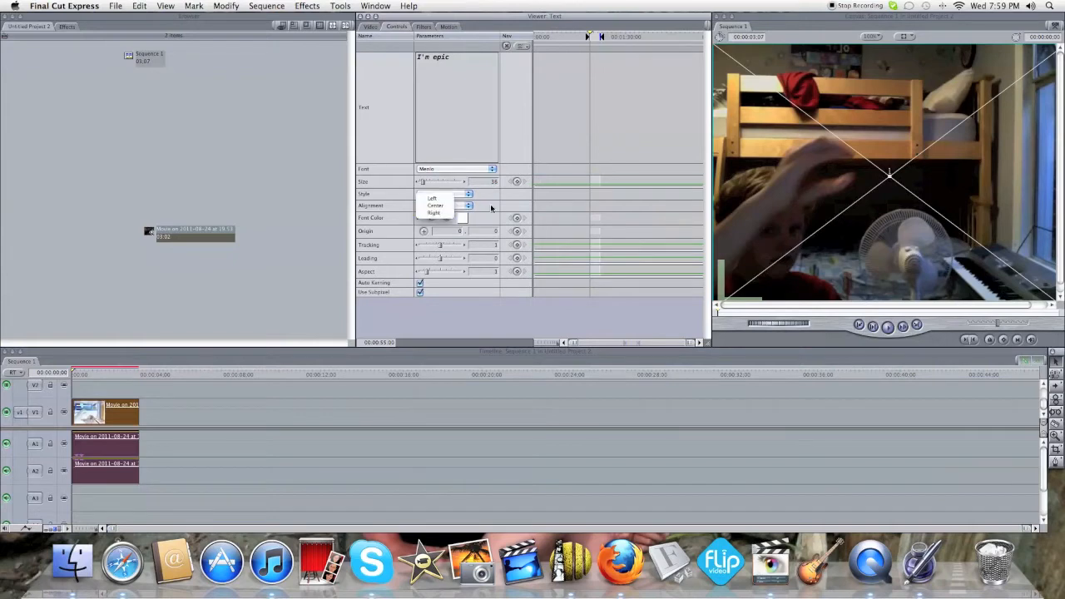
click(434, 205)
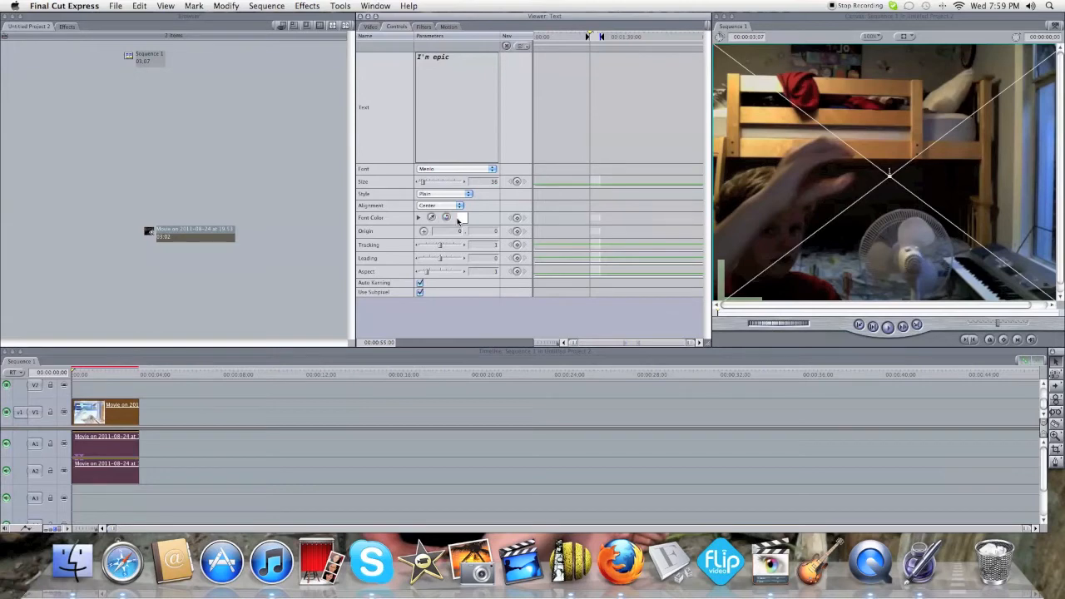
click(458, 217)
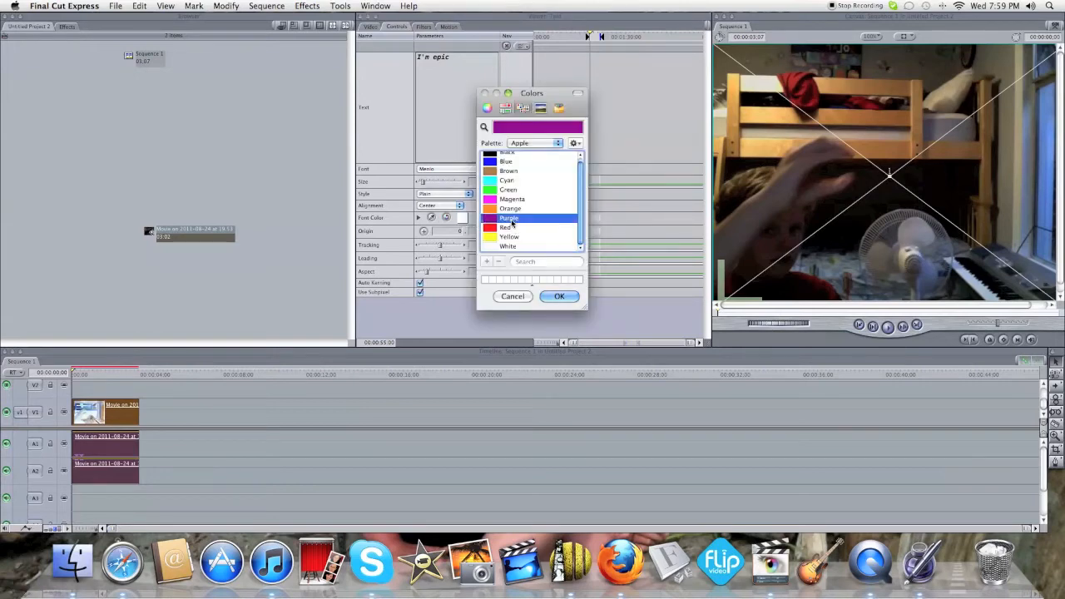
click(559, 296)
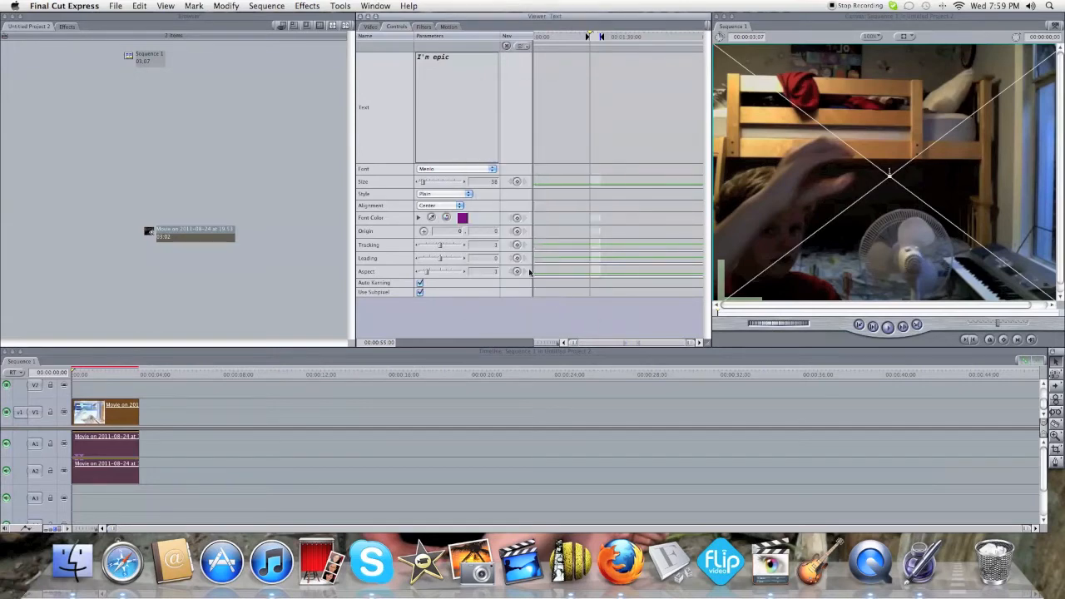
click(371, 25)
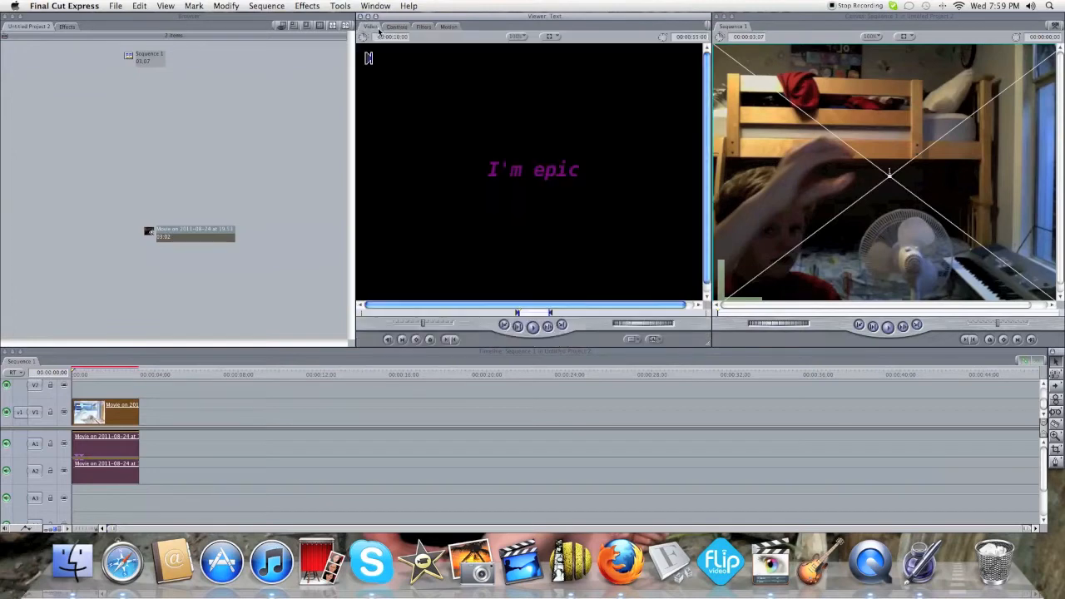
Drag the 'I'm epic' clip onto V2 above the webcam clip, matching its length.
click(423, 26)
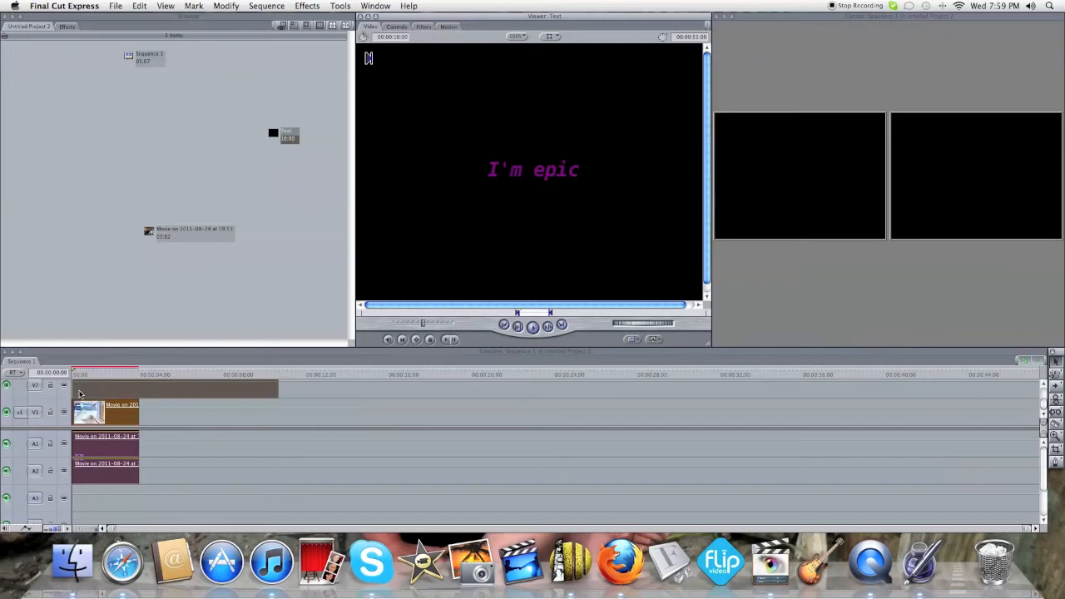
drag(277, 387, 216, 387)
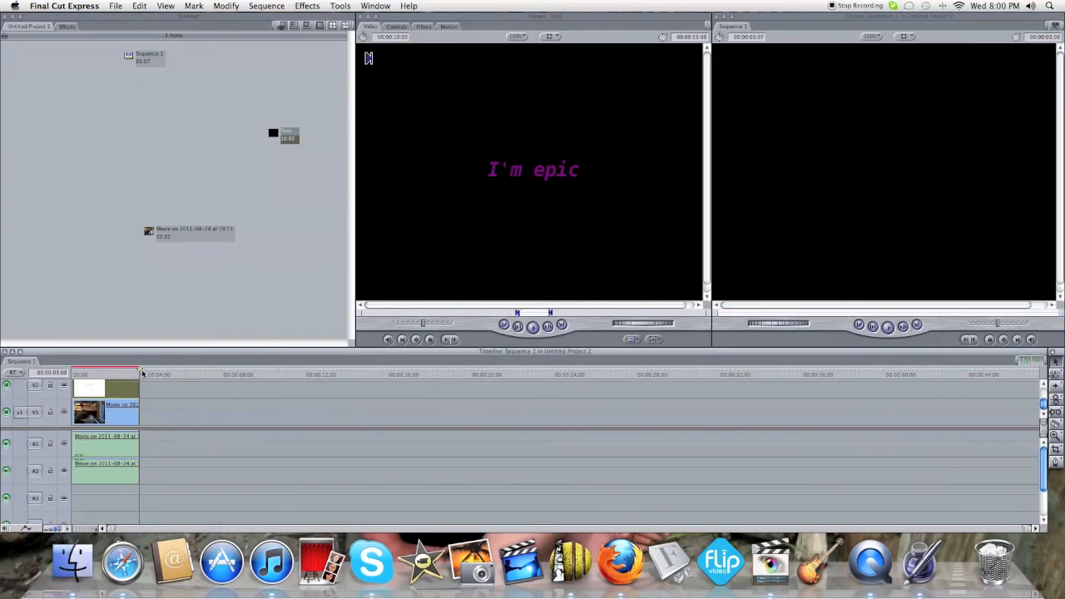
Render both video and audio for the whole sequence with Render All.
click(267, 6)
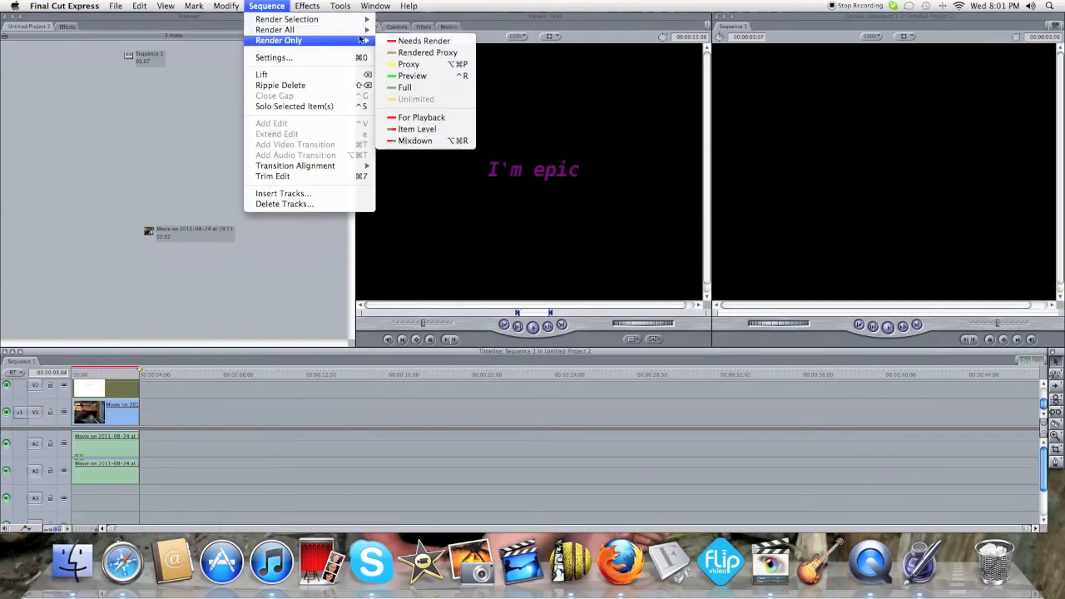
mouse_move(275, 30)
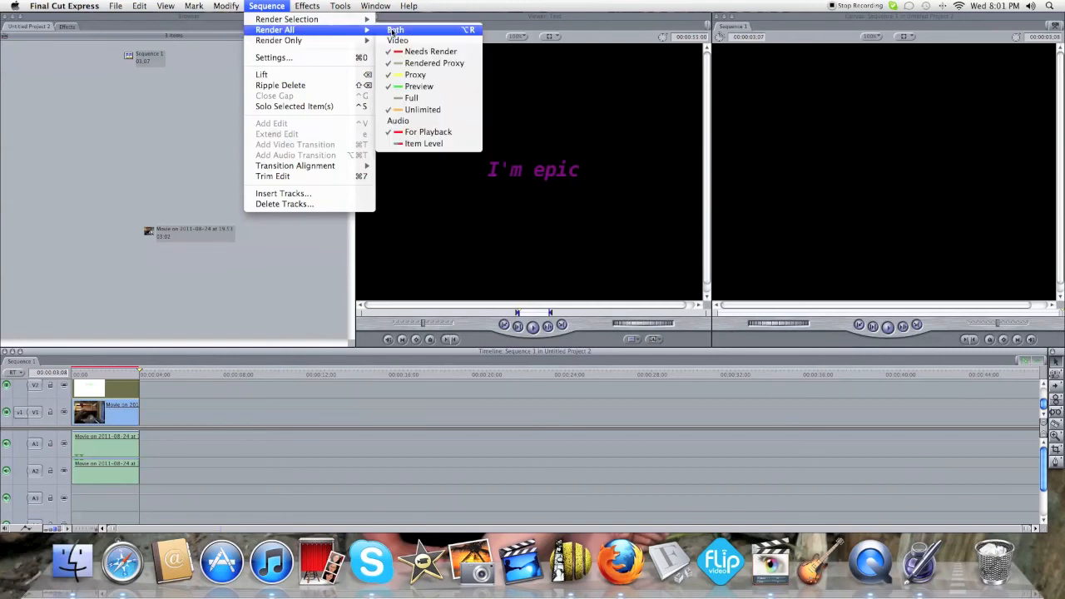
click(396, 30)
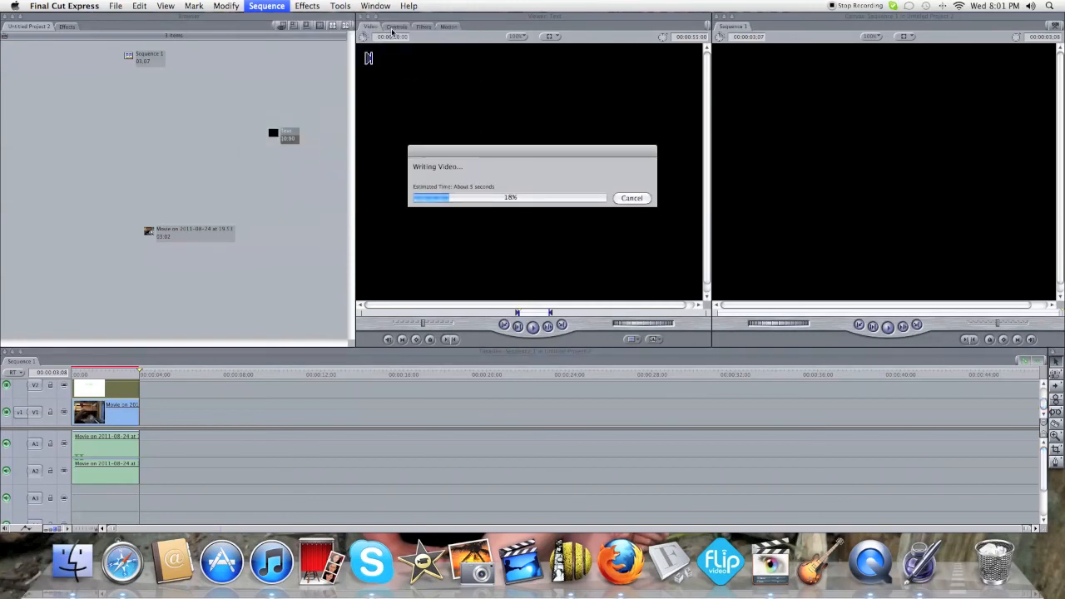